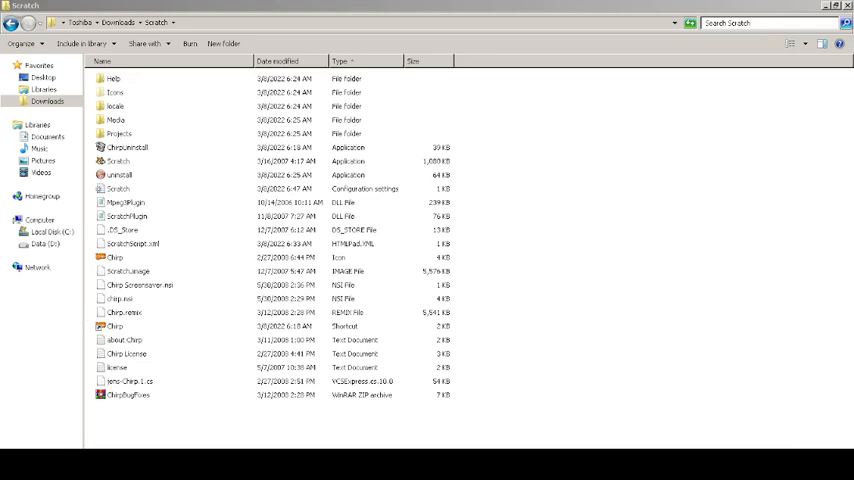
Launch the Chirp application from the Scratch folder.
{"action": "double_click", "coordinate": [118, 160]}
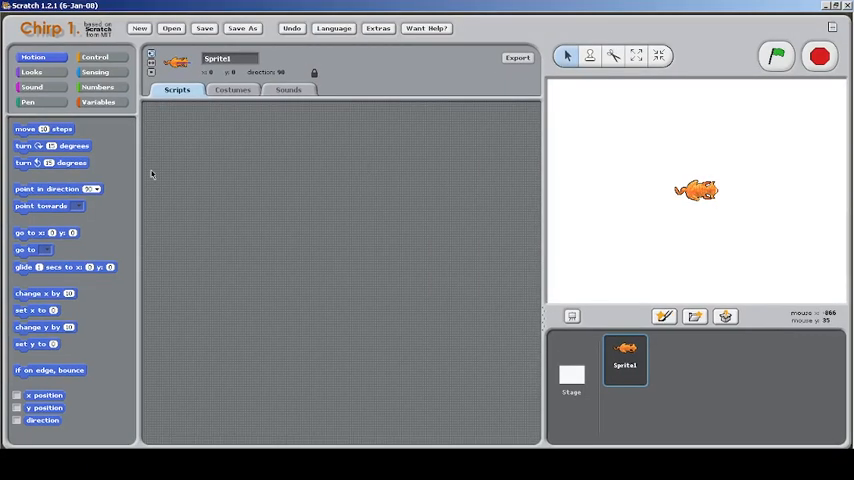
{"action": "mouse_move", "coordinate": [148, 172]}
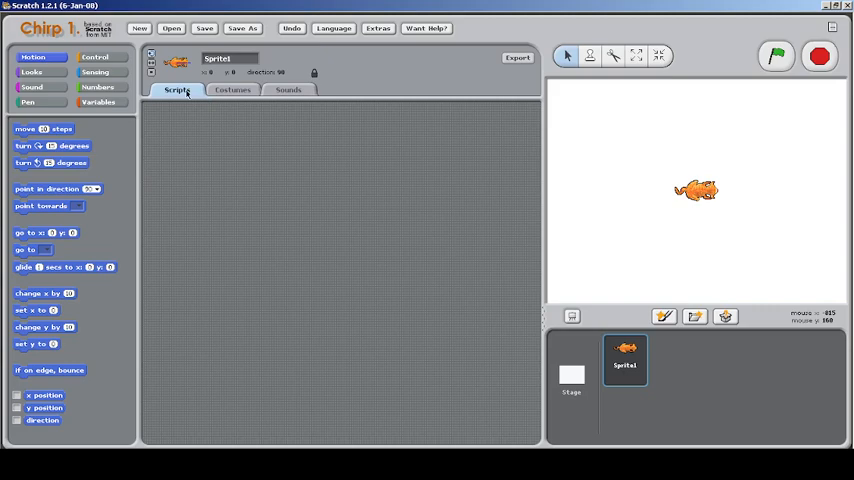
{"action": "mouse_move", "coordinate": [96, 40]}
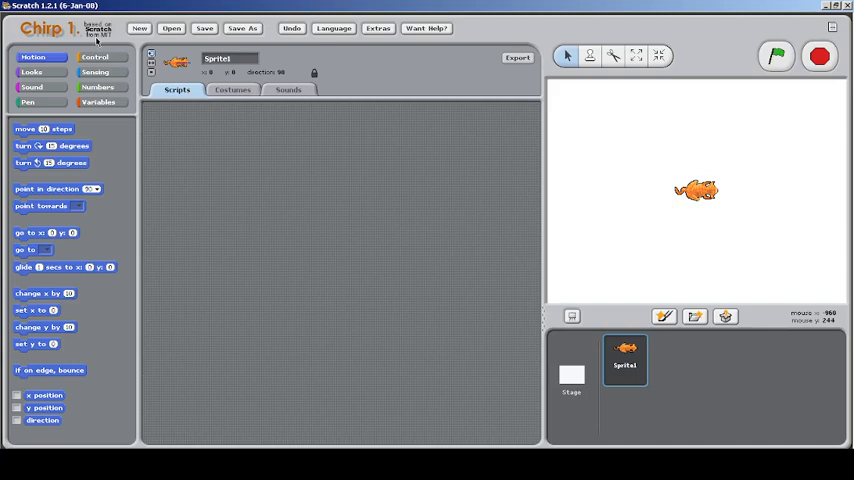
{"action": "mouse_move", "coordinate": [108, 52]}
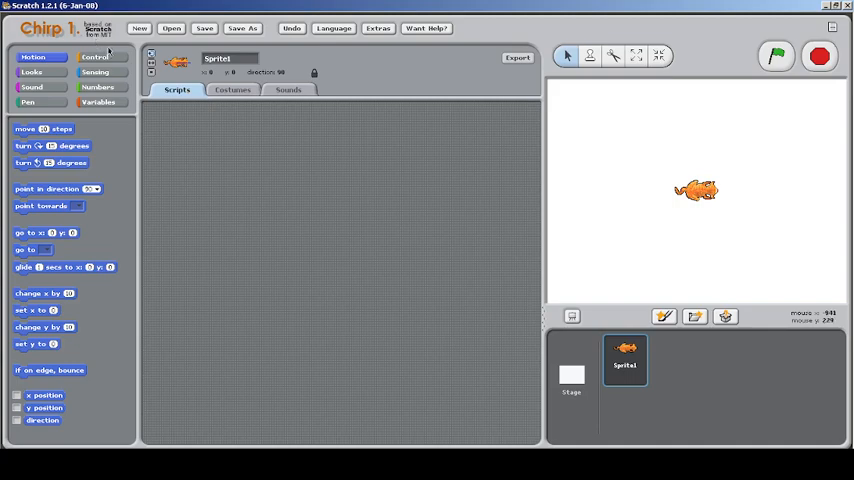
Build a when-flag-clicked script with a move 10 steps block attached.
{"action": "left_click", "coordinate": [96, 56]}
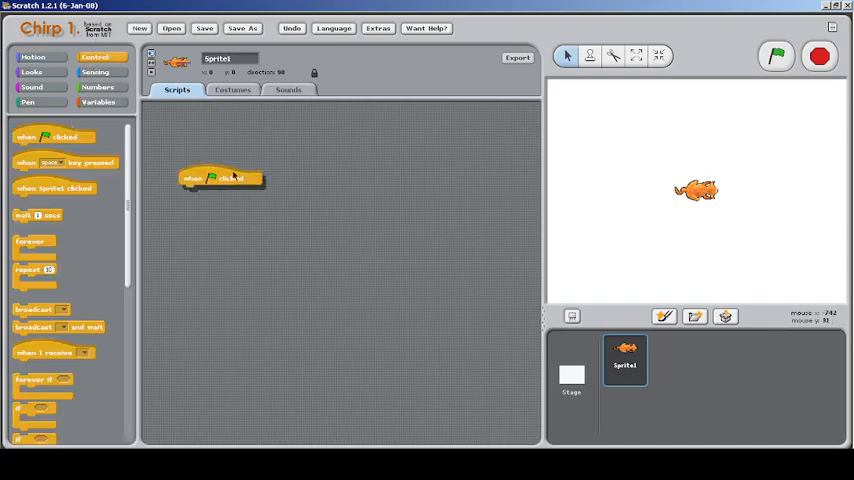
{"action": "left_click_drag", "start_coordinate": [220, 178], "coordinate": [258, 180]}
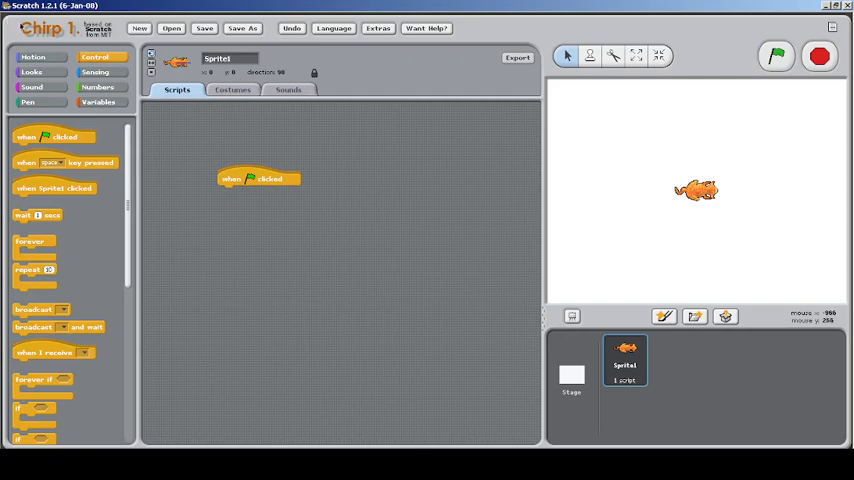
{"action": "left_click", "coordinate": [32, 56]}
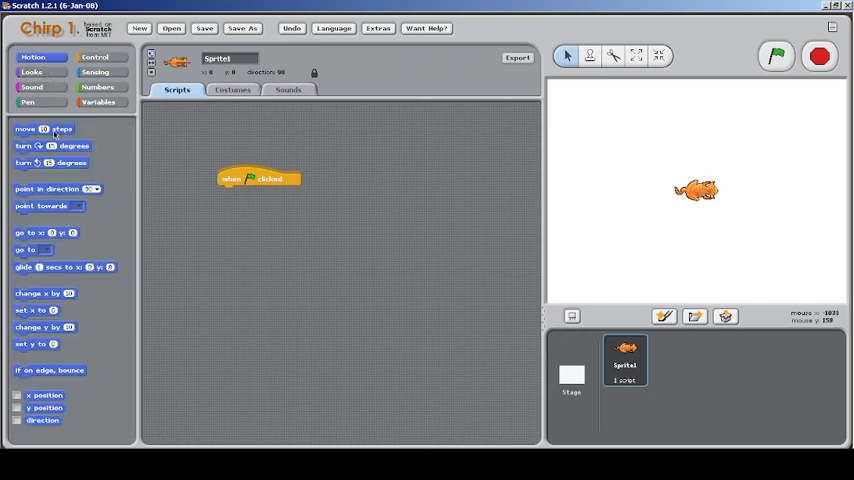
{"action": "left_click_drag", "start_coordinate": [44, 128], "coordinate": [248, 192]}
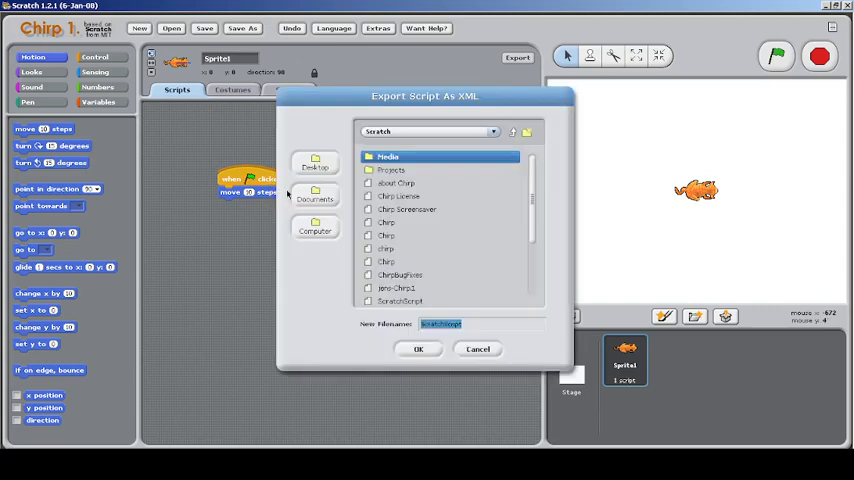
Export the script as an XML file and return to the Chirp project.
{"action": "left_click", "coordinate": [418, 348]}
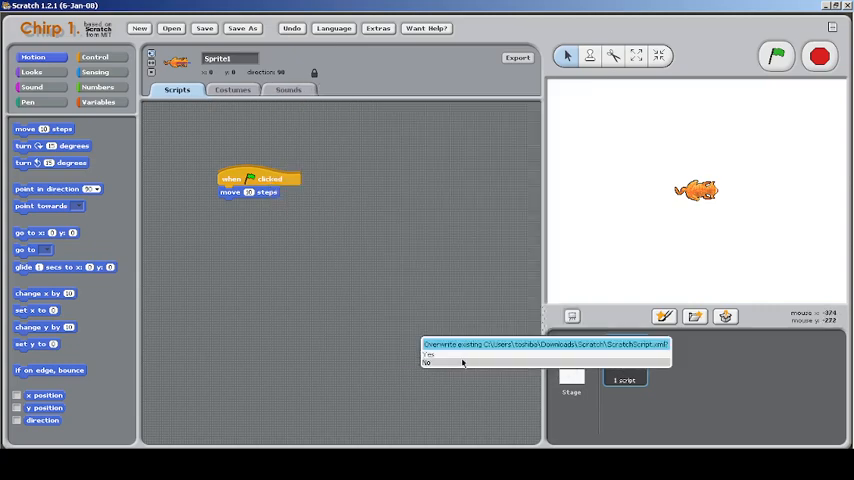
{"action": "left_click", "coordinate": [428, 356]}
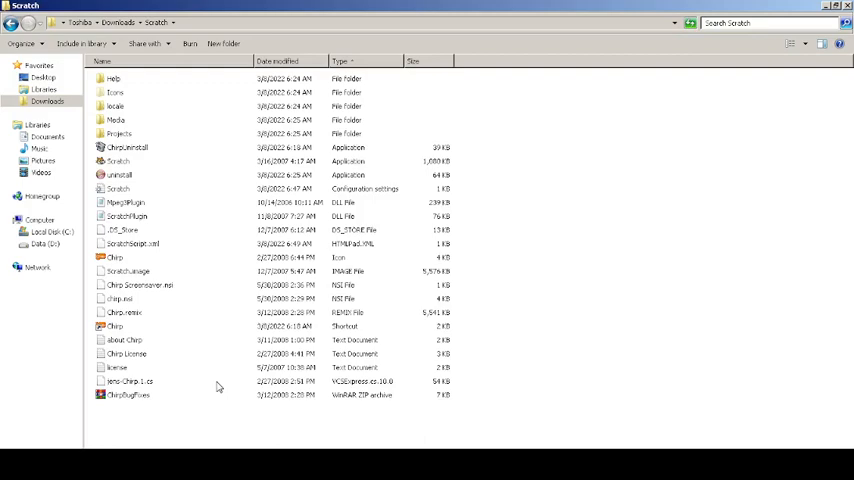
{"action": "double_click", "coordinate": [118, 160]}
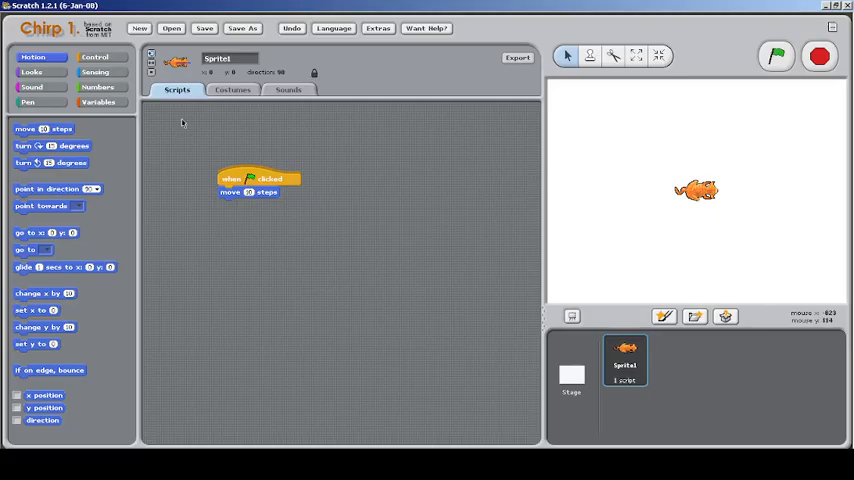
{"action": "mouse_move", "coordinate": [378, 368]}
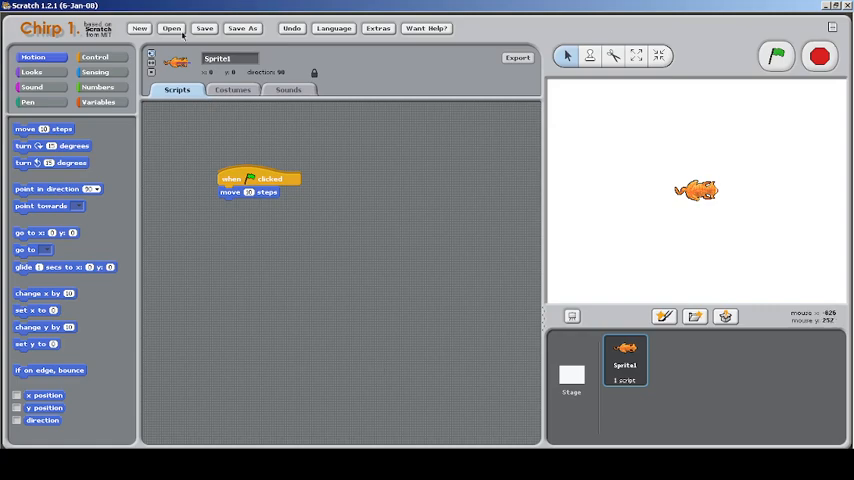
Start a fresh project without saving and import the saved XML script into Sprite1.
{"action": "left_click", "coordinate": [170, 28]}
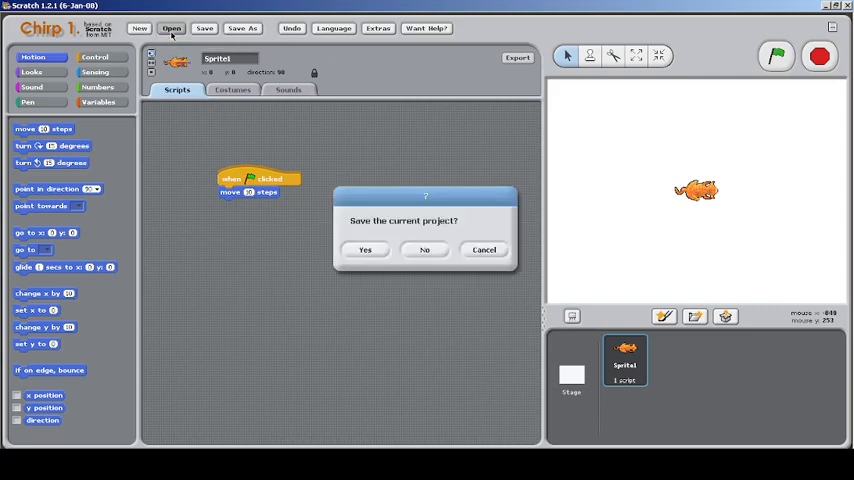
{"action": "left_click", "coordinate": [424, 250]}
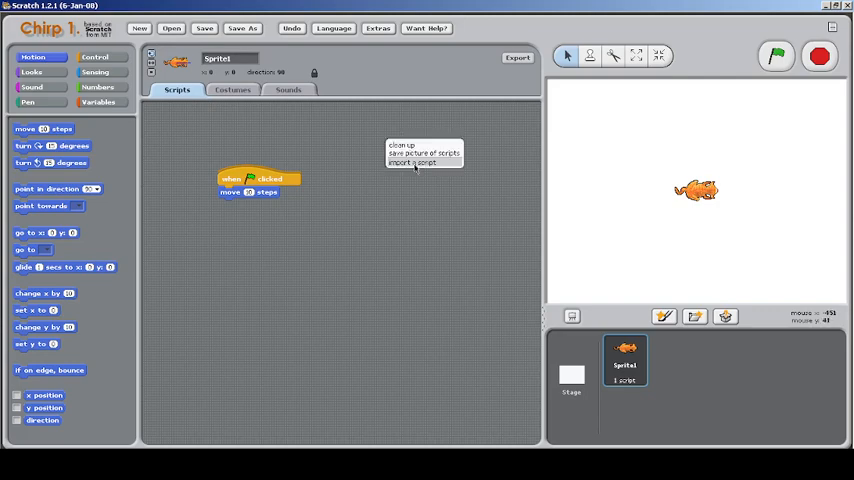
{"action": "left_click", "coordinate": [412, 162]}
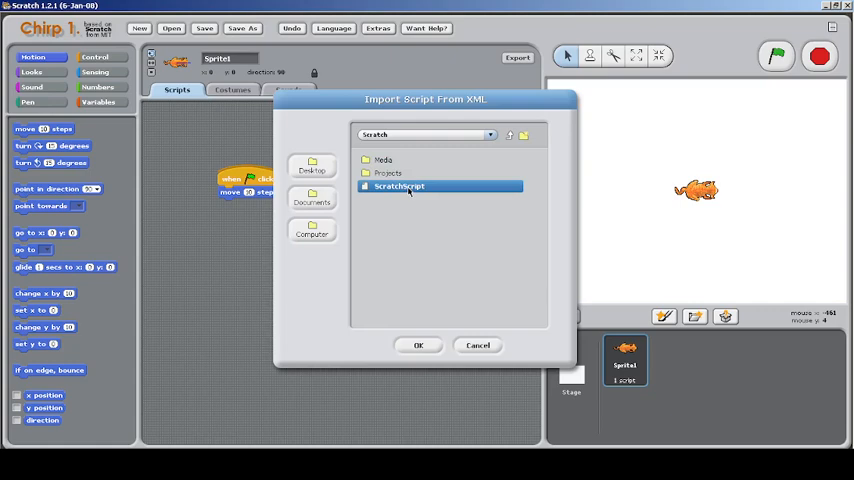
{"action": "left_click", "coordinate": [420, 344]}
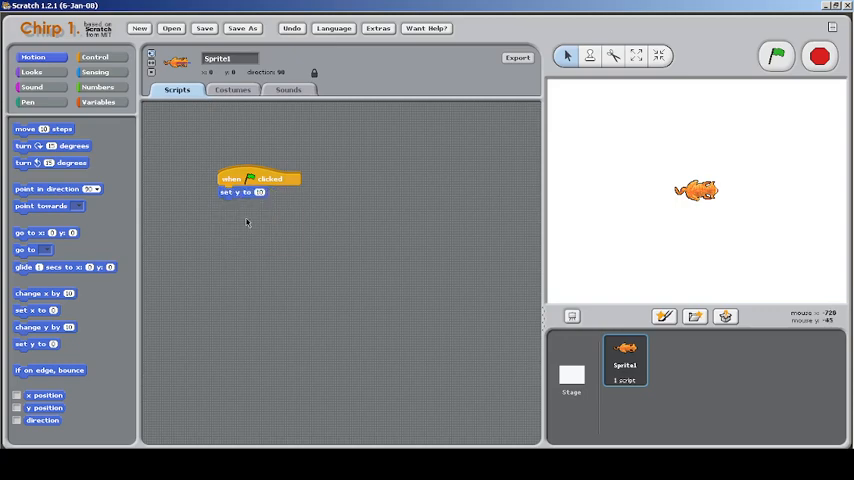
Delete the imported set x block, leaving only the green-flag hat.
{"action": "right_click", "coordinate": [240, 192]}
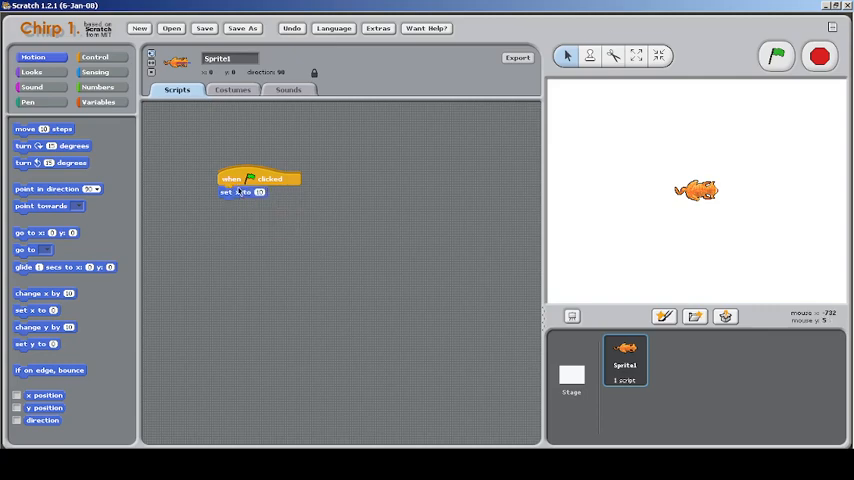
{"action": "left_click", "coordinate": [98, 88]}
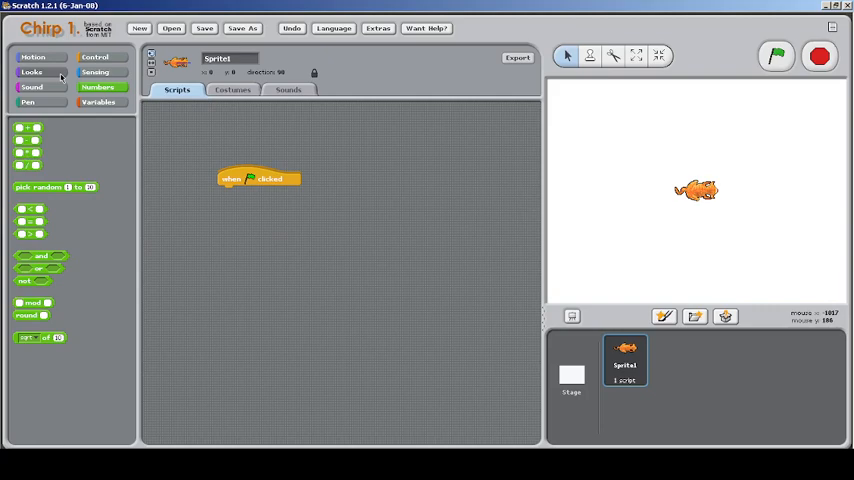
{"action": "mouse_move", "coordinate": [104, 72]}
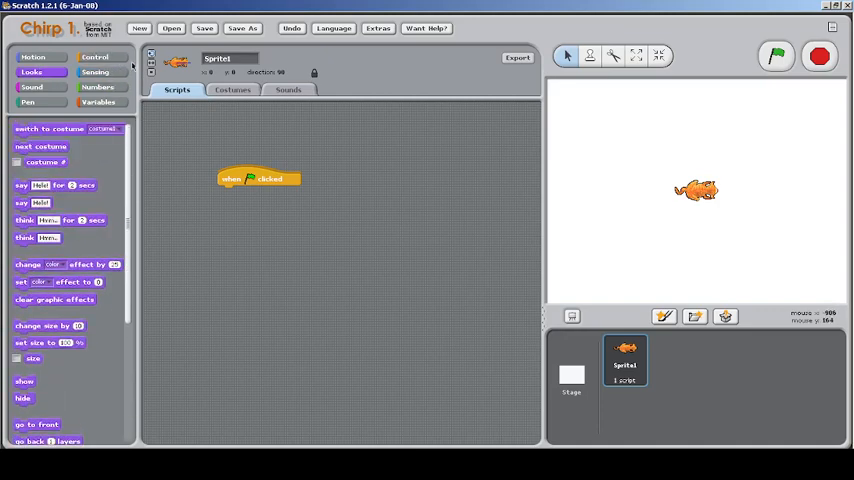
{"action": "left_click", "coordinate": [94, 56]}
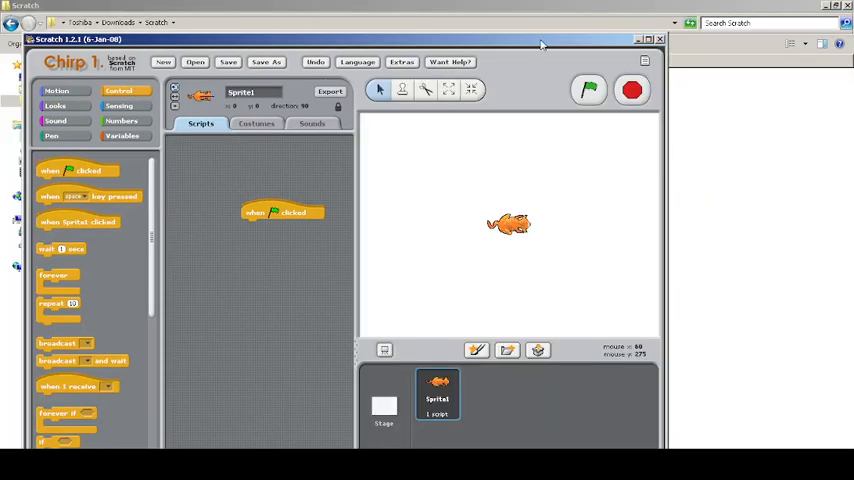
{"action": "mouse_move", "coordinate": [576, 18]}
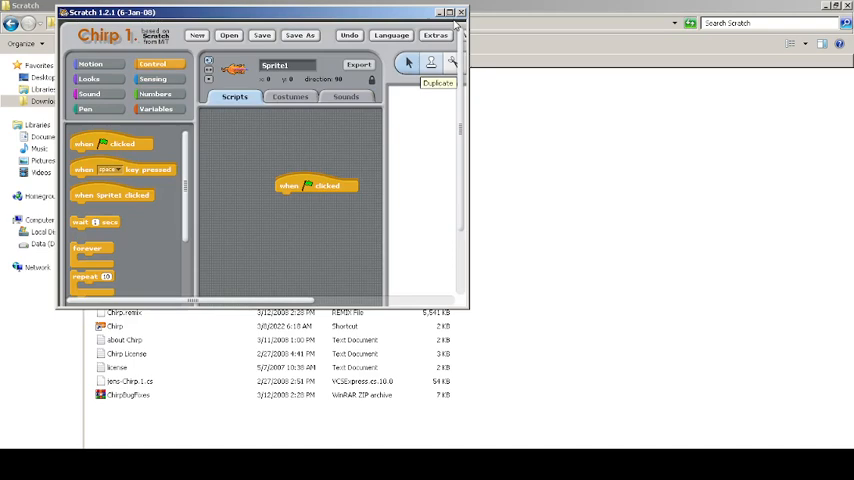
{"action": "left_click", "coordinate": [448, 12]}
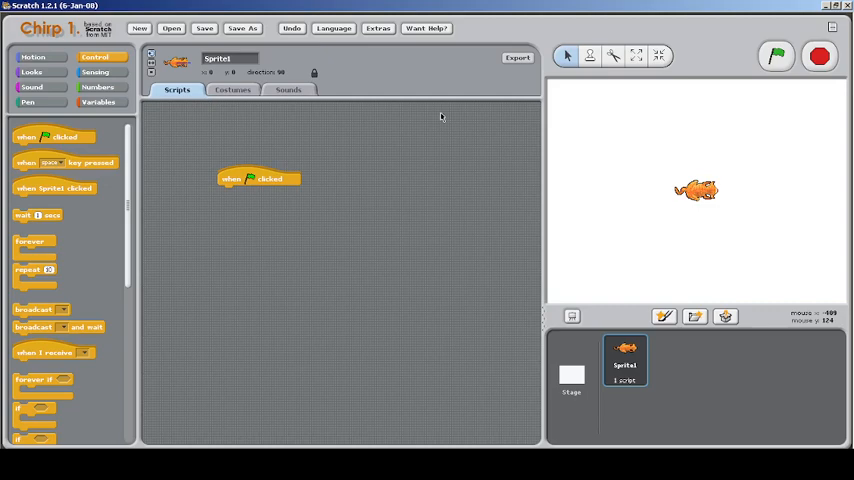
{"action": "mouse_move", "coordinate": [588, 92]}
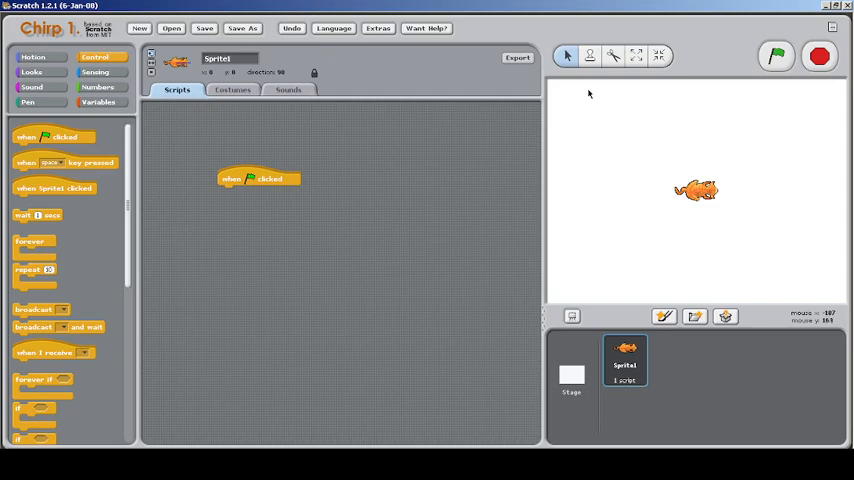
{"action": "mouse_move", "coordinate": [720, 120]}
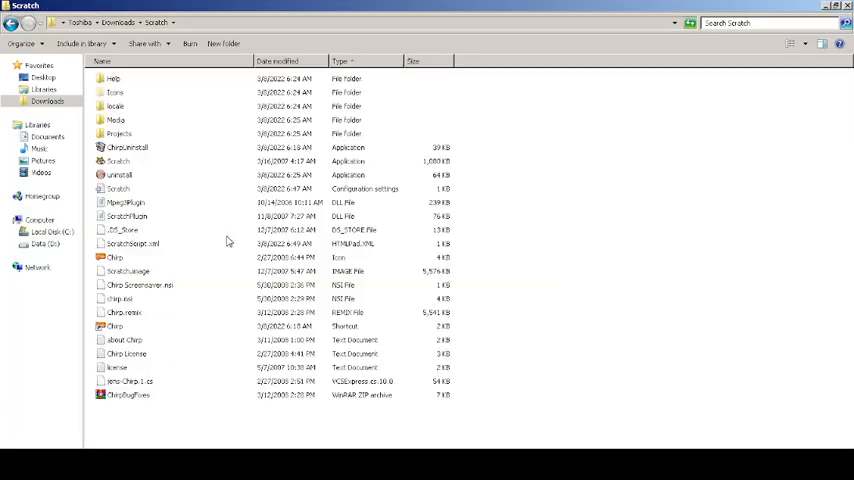
{"action": "mouse_move", "coordinate": [140, 288]}
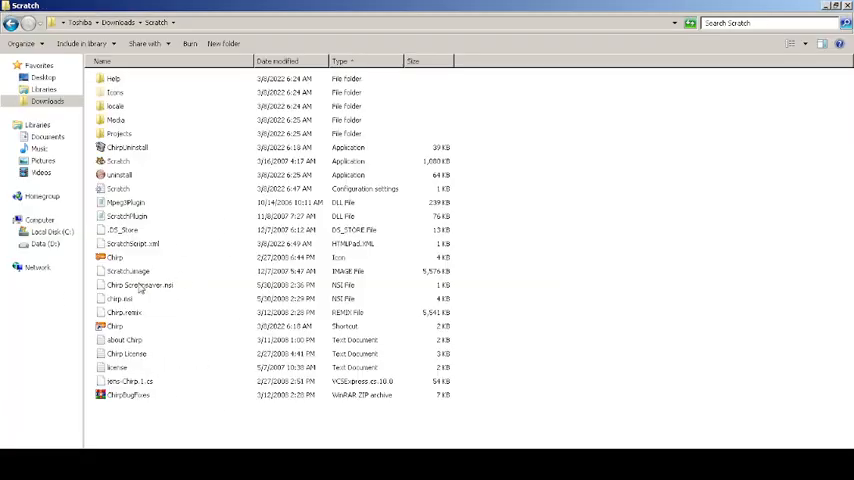
{"action": "mouse_move", "coordinate": [416, 246]}
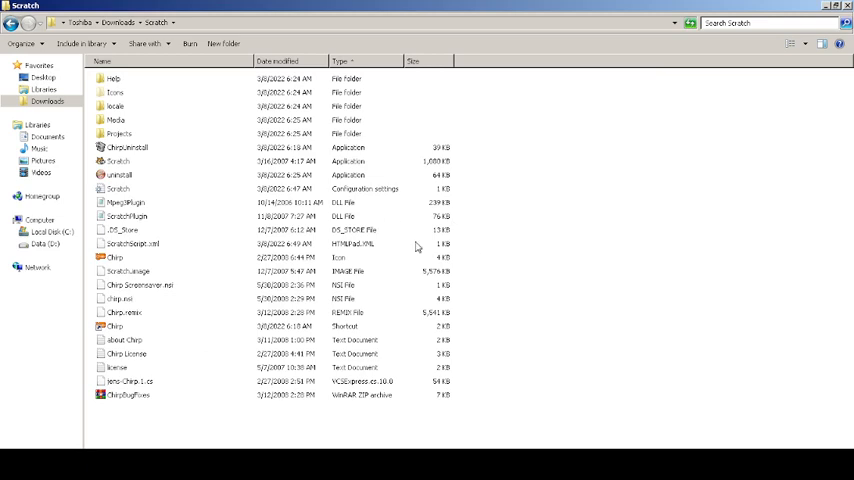
{"action": "mouse_move", "coordinate": [500, 312]}
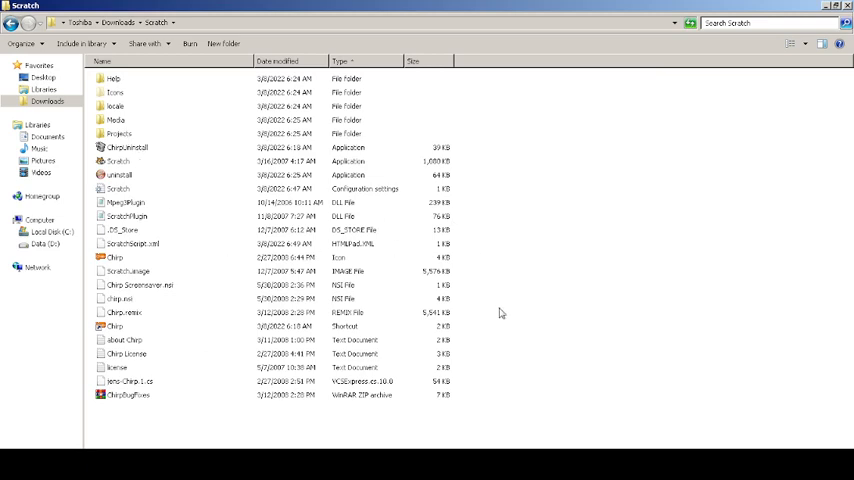
{"action": "mouse_move", "coordinate": [390, 380]}
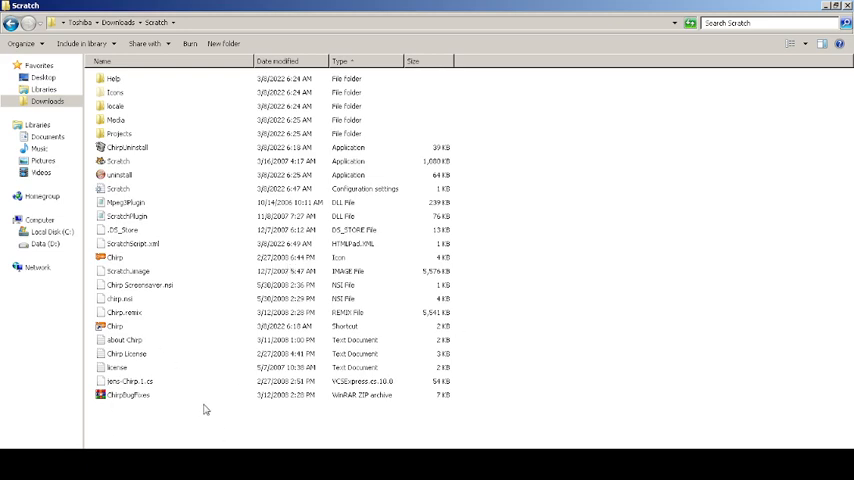
Launch Chirp again from the Scratch folder.
{"action": "double_click", "coordinate": [118, 160]}
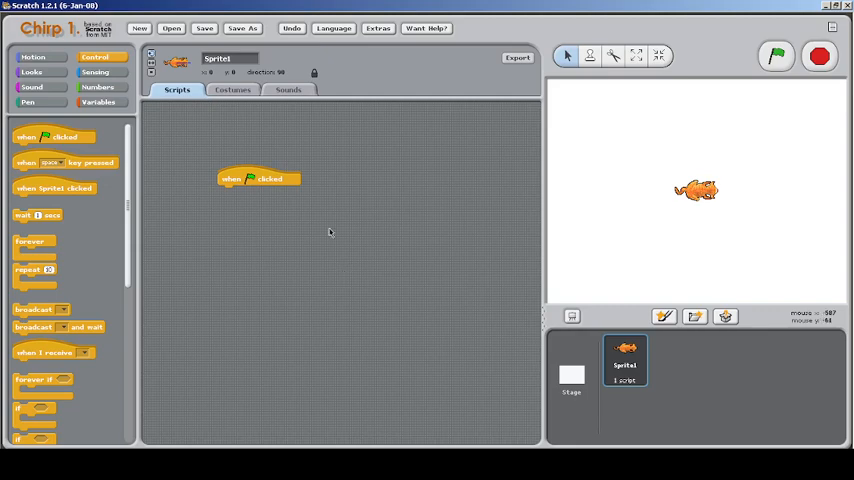
{"action": "mouse_move", "coordinate": [204, 272]}
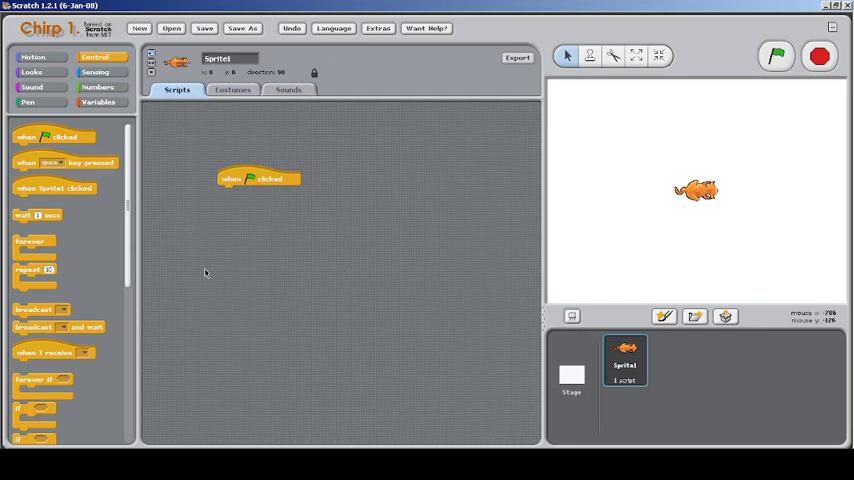
{"action": "mouse_move", "coordinate": [208, 276]}
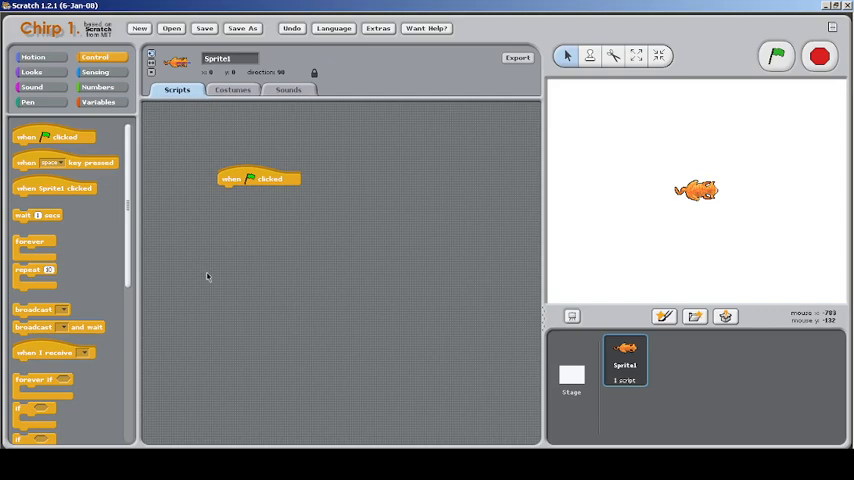
{"action": "mouse_move", "coordinate": [540, 324]}
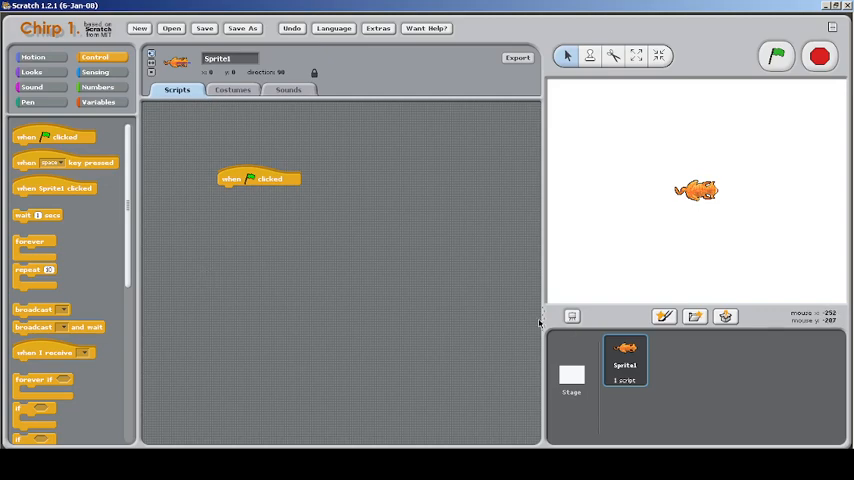
{"action": "mouse_move", "coordinate": [528, 296]}
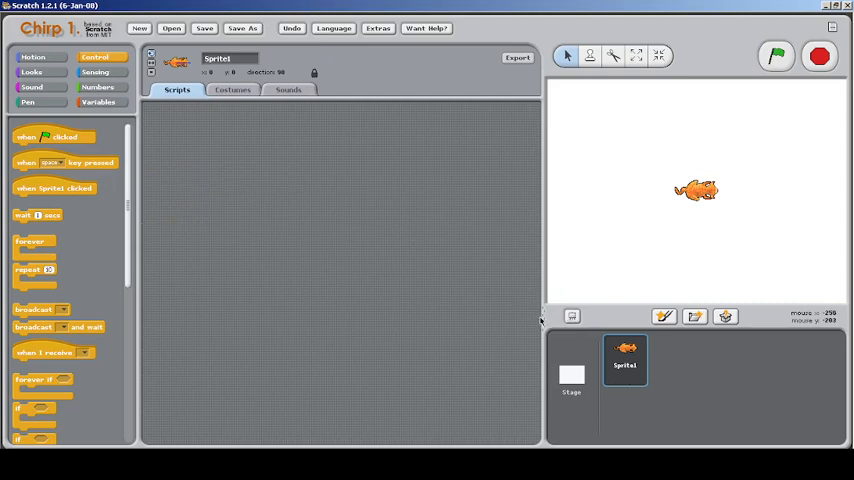
{"action": "mouse_move", "coordinate": [246, 190]}
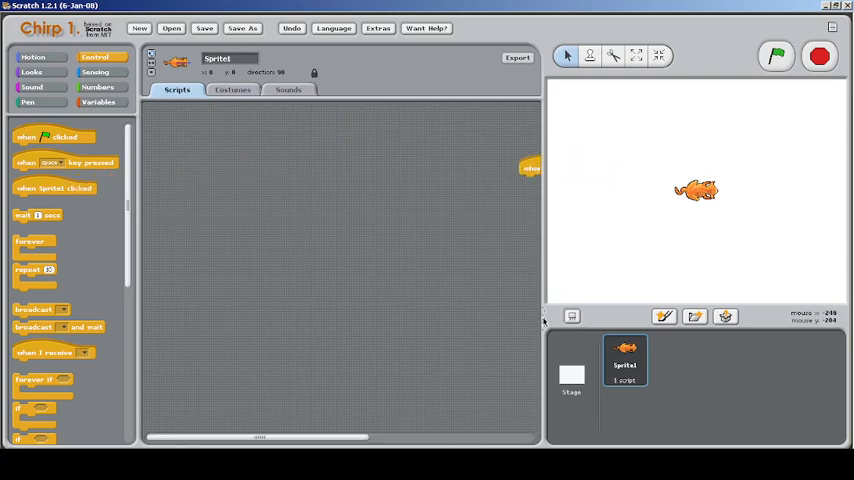
{"action": "mouse_move", "coordinate": [516, 178]}
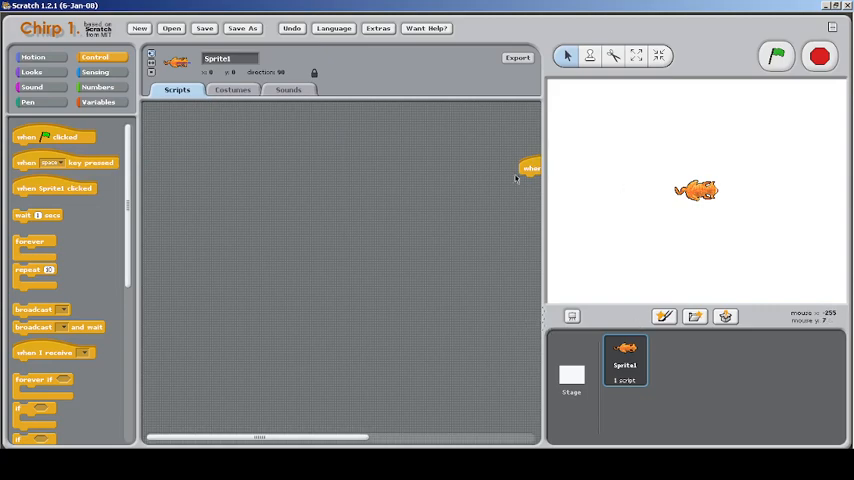
Reposition the green-flag hat block near the top of the scripts area.
{"action": "left_click_drag", "start_coordinate": [530, 168], "coordinate": [340, 130]}
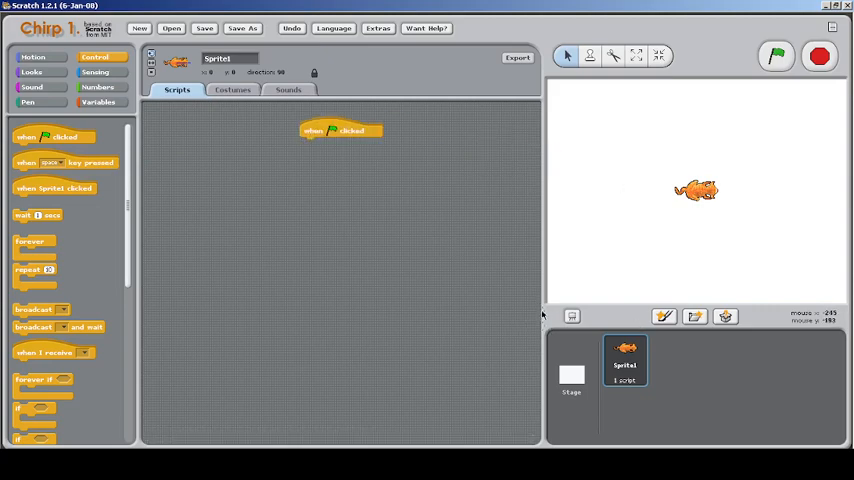
{"action": "mouse_move", "coordinate": [546, 320]}
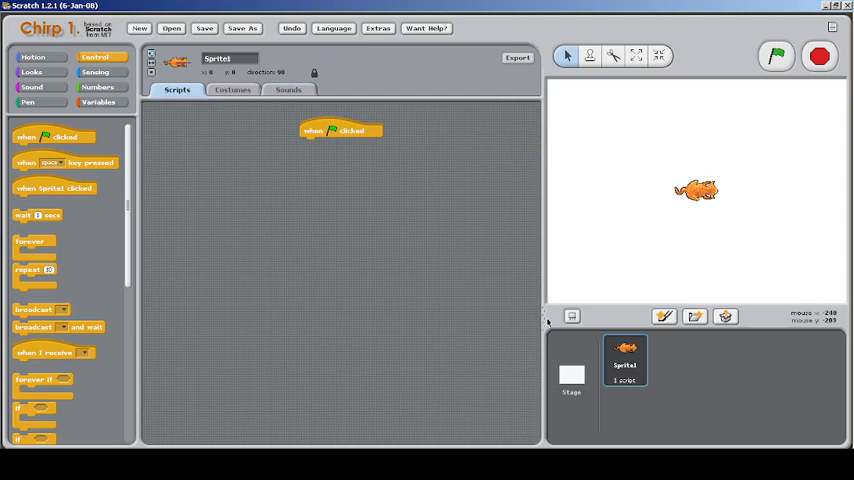
{"action": "mouse_move", "coordinate": [544, 316]}
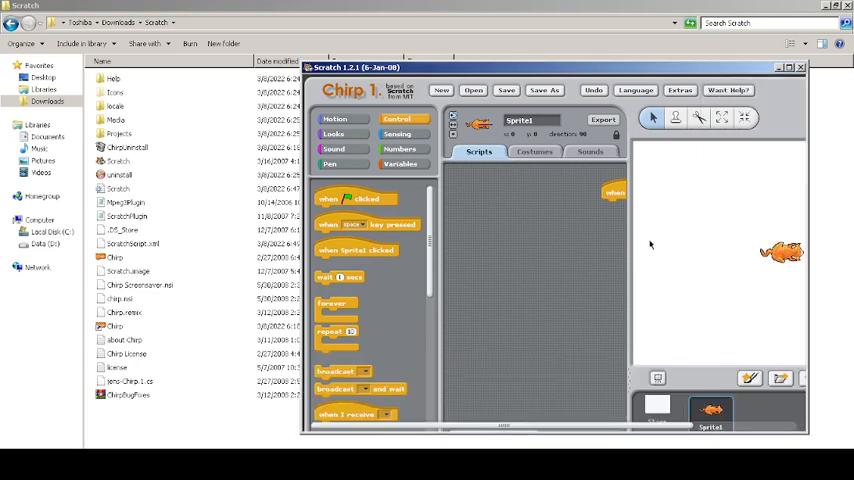
{"action": "mouse_move", "coordinate": [616, 378]}
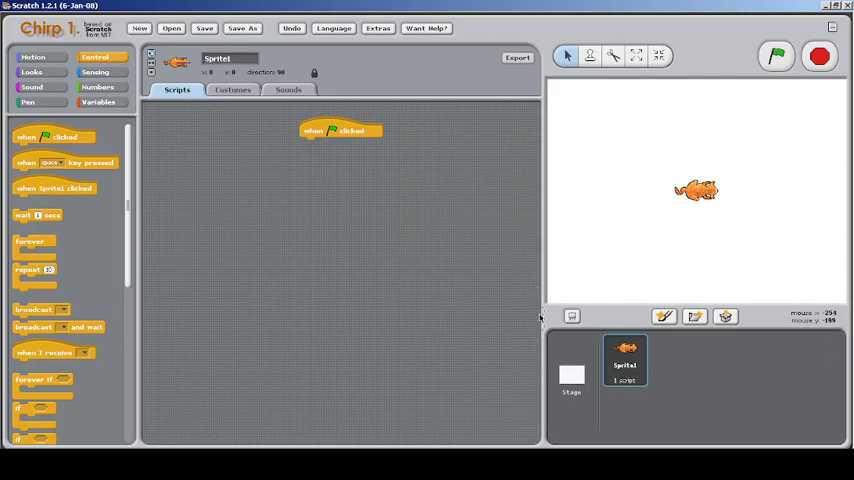
{"action": "mouse_move", "coordinate": [540, 318]}
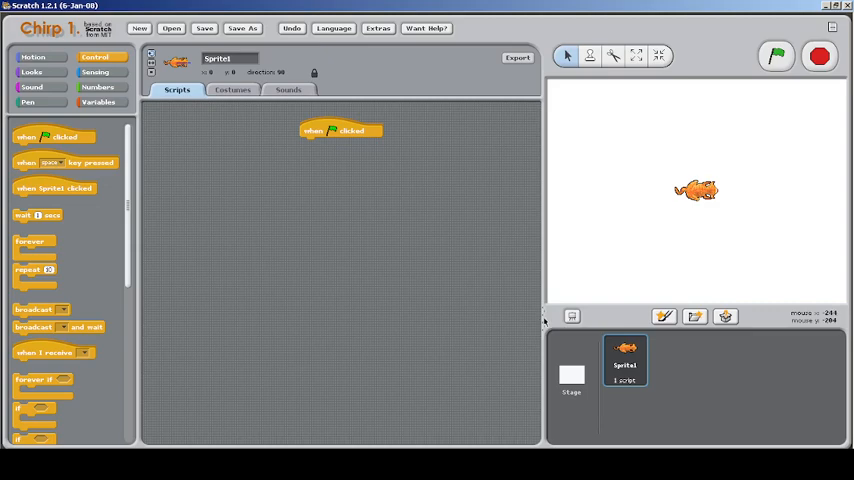
{"action": "mouse_move", "coordinate": [544, 322]}
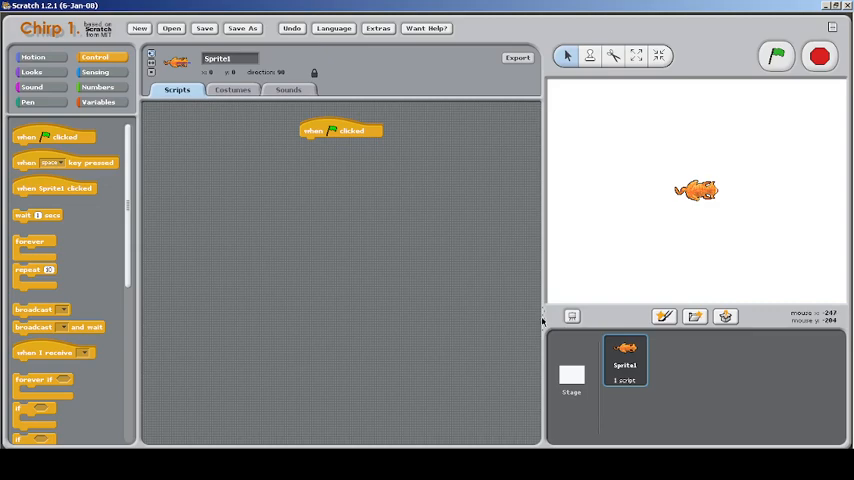
{"action": "mouse_move", "coordinate": [544, 320]}
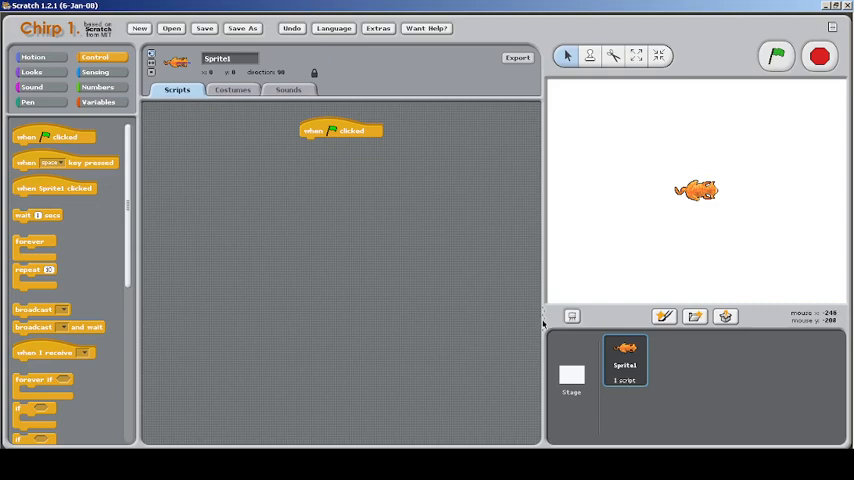
{"action": "mouse_move", "coordinate": [384, 288]}
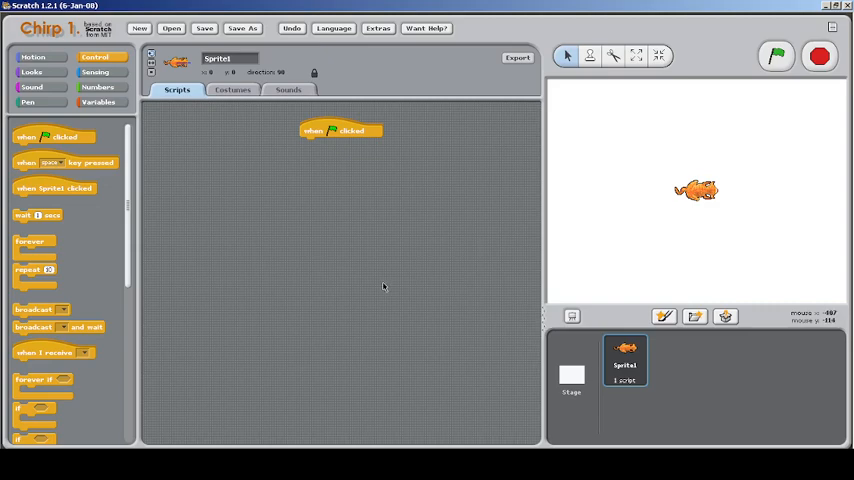
{"action": "mouse_move", "coordinate": [480, 292]}
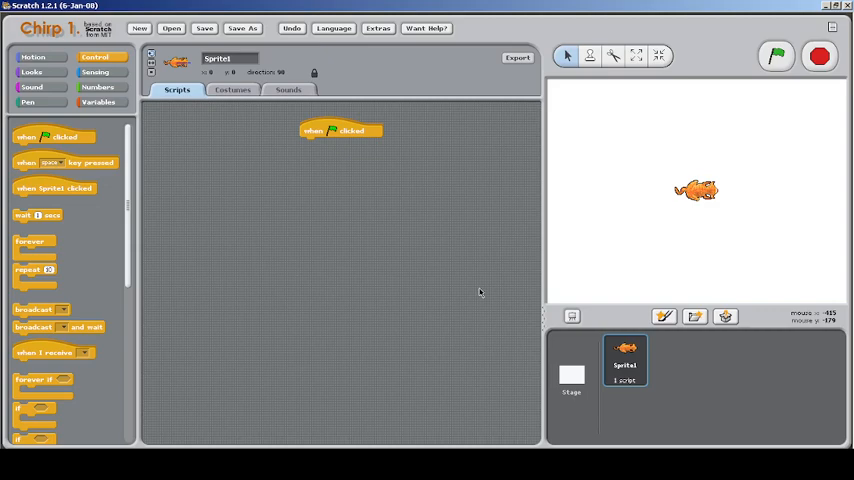
{"action": "mouse_move", "coordinate": [540, 322]}
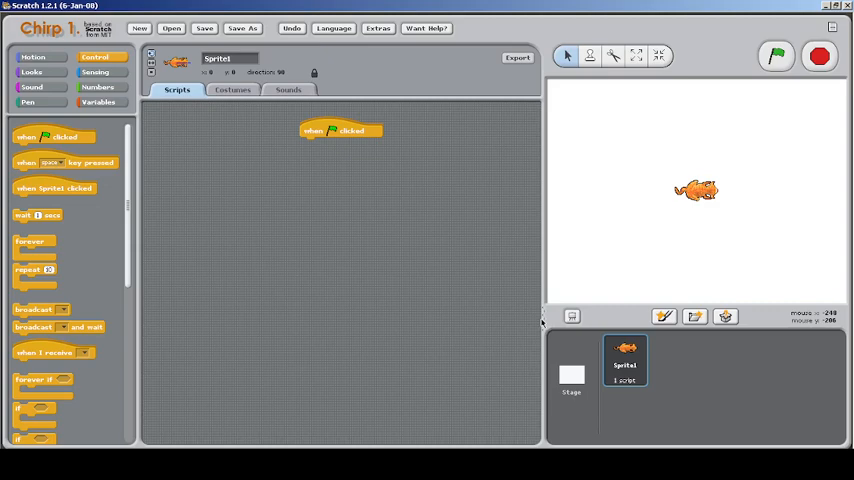
{"action": "mouse_move", "coordinate": [518, 320]}
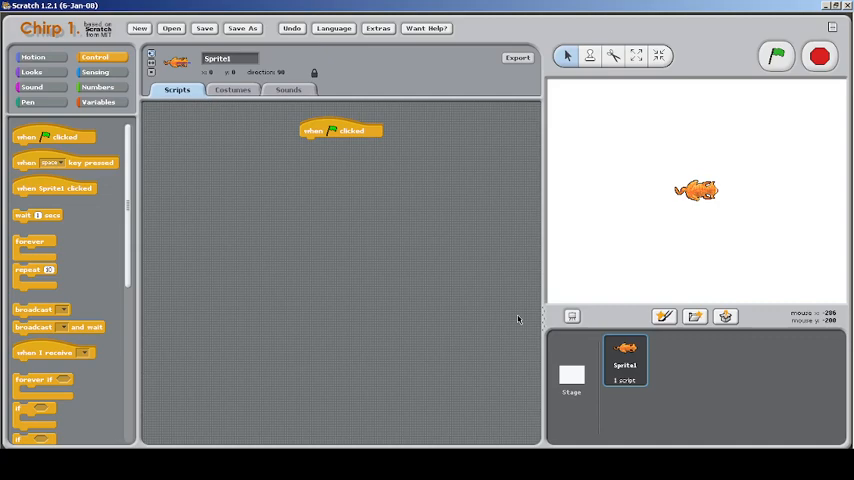
{"action": "mouse_move", "coordinate": [512, 278]}
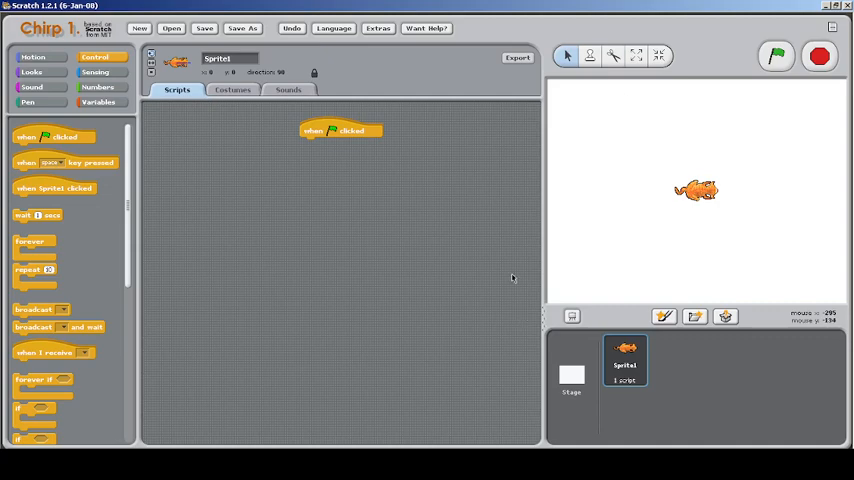
{"action": "mouse_move", "coordinate": [540, 320]}
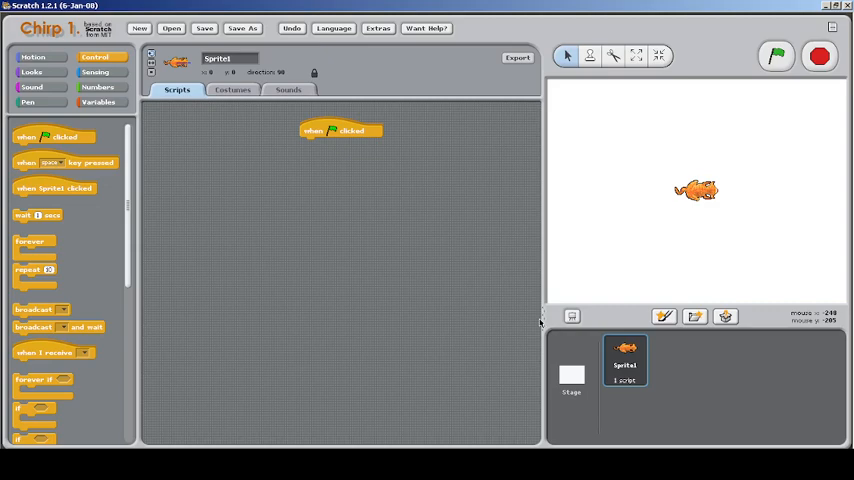
{"action": "mouse_move", "coordinate": [580, 156]}
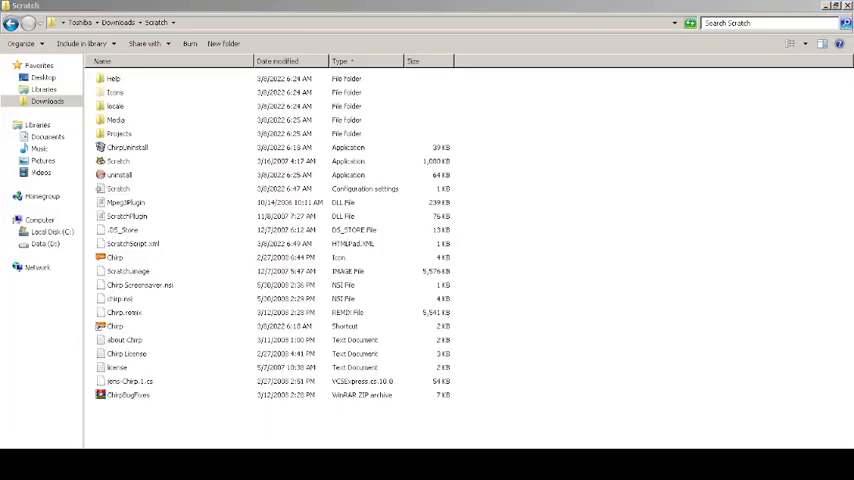
Relaunch Chirp, move the hat block to the left edge and show the say block's export options.
{"action": "double_click", "coordinate": [118, 160]}
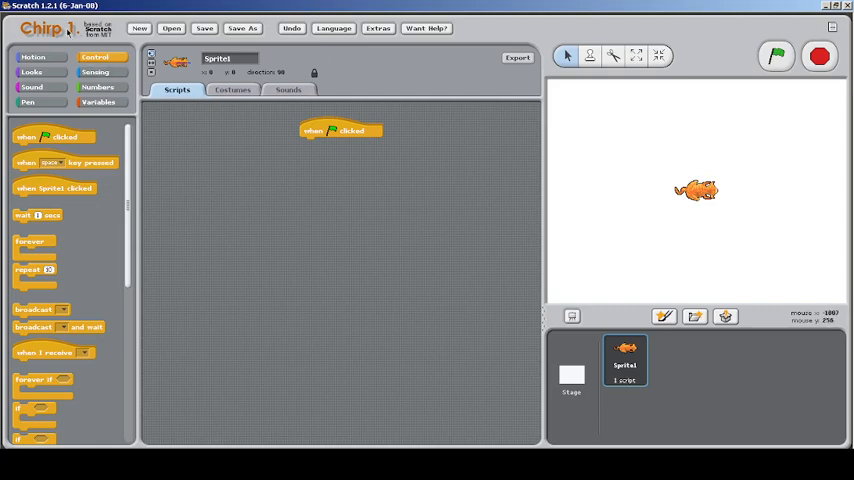
{"action": "mouse_move", "coordinate": [236, 410]}
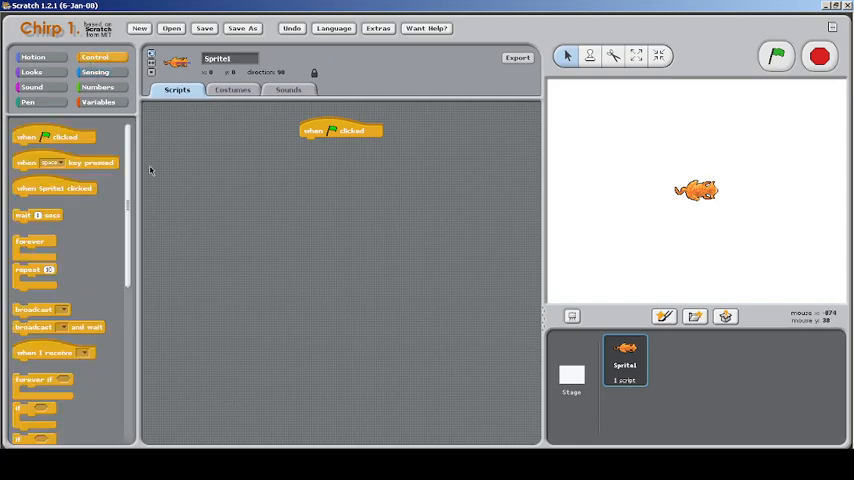
{"action": "left_click_drag", "start_coordinate": [340, 130], "coordinate": [308, 198]}
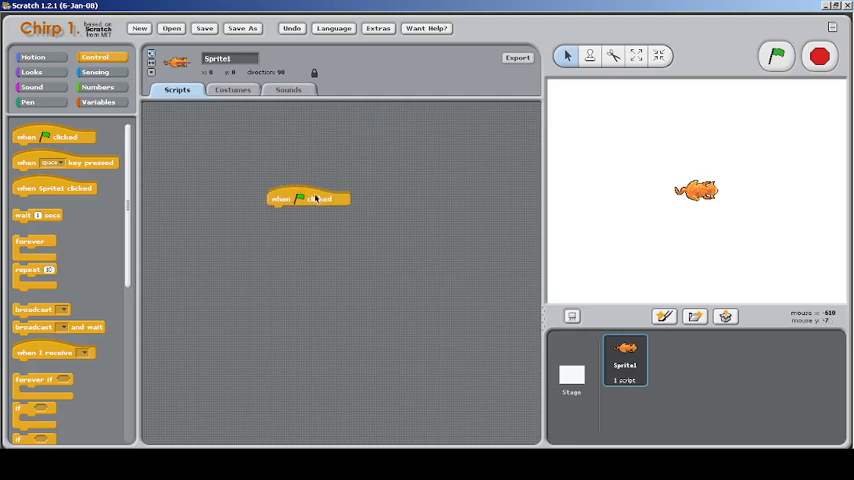
{"action": "left_click_drag", "start_coordinate": [308, 198], "coordinate": [184, 182]}
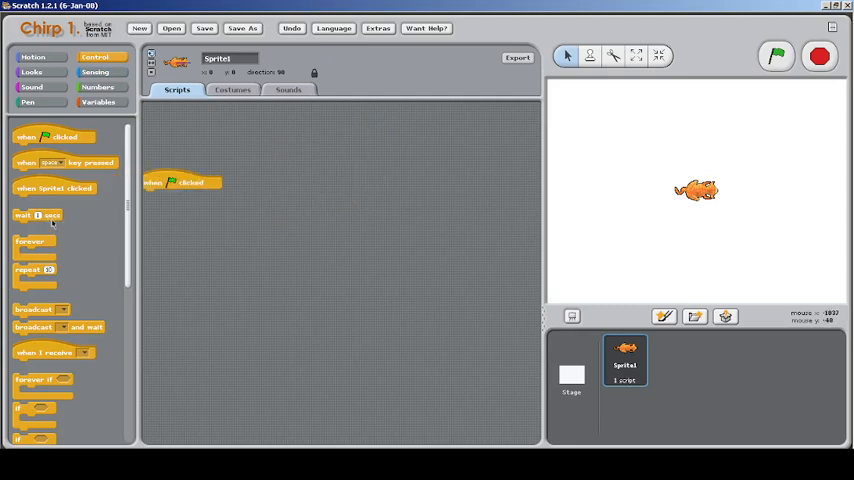
{"action": "right_click", "coordinate": [240, 220]}
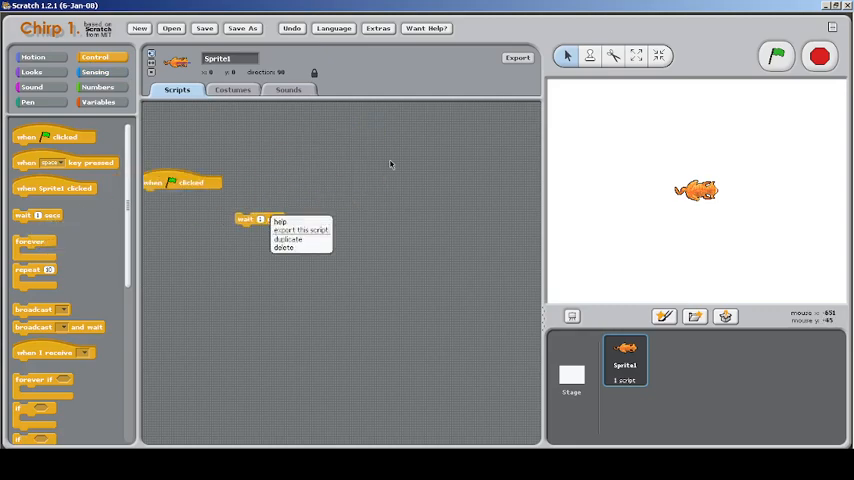